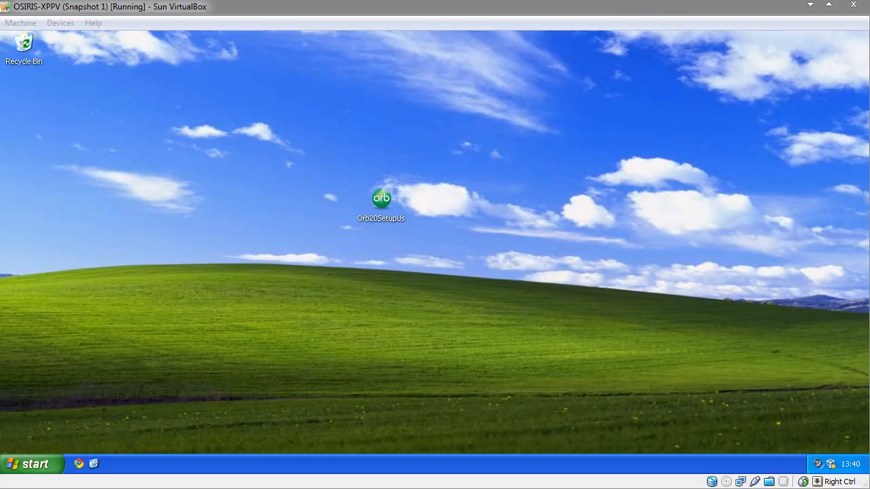
# Step: Launch the Orb20SetupUs installer from the desktop and continue past its welcome page
pyautogui.click(380, 204)
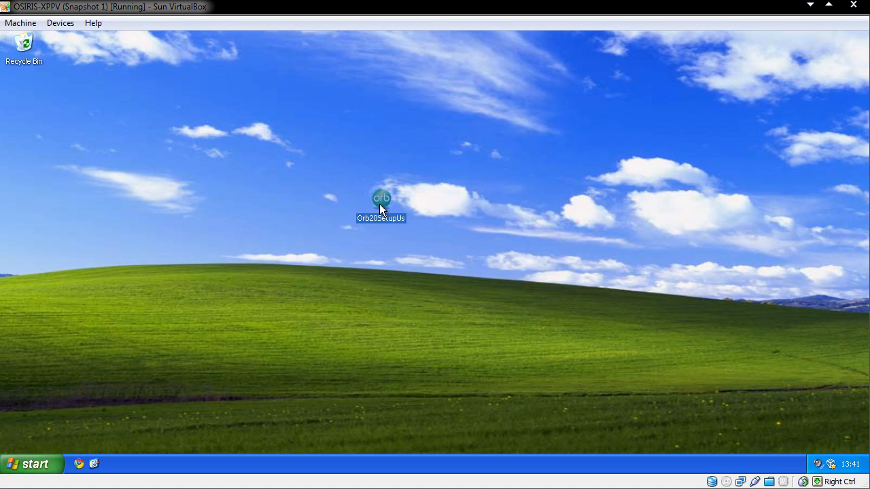
pyautogui.doubleClick(381, 198)
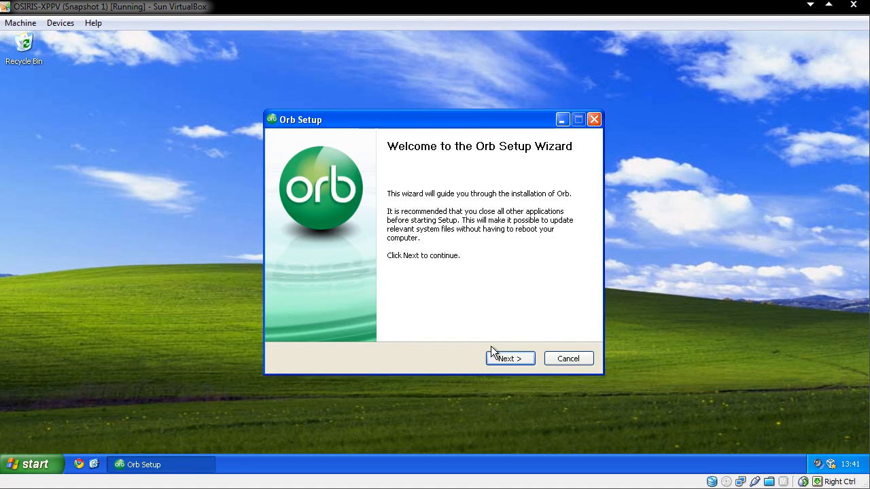
pyautogui.click(510, 358)
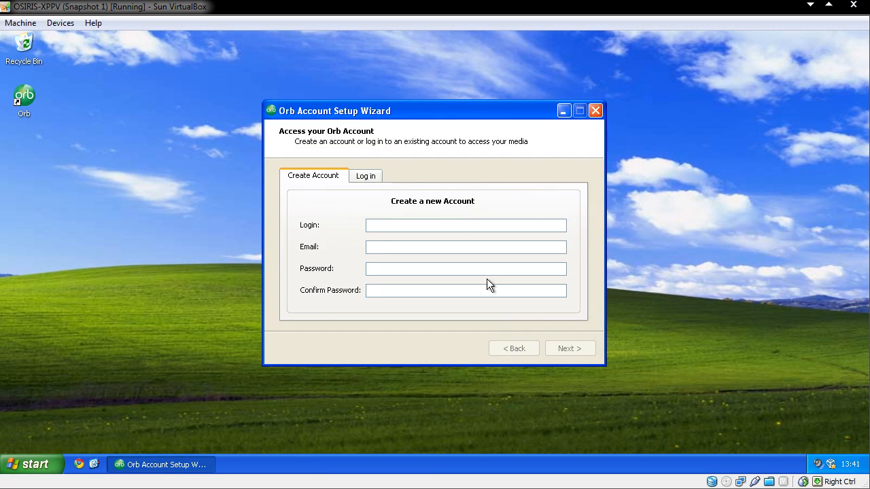
pyautogui.moveTo(386, 211)
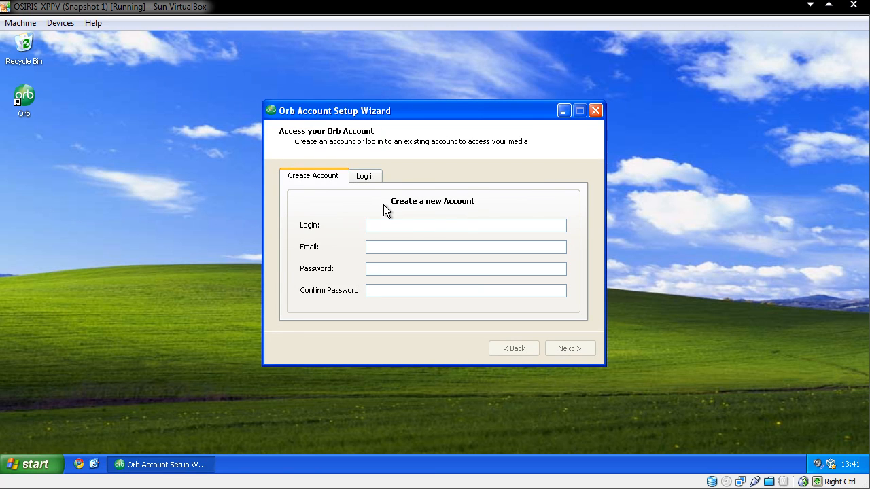
# Step: Log in with the existing Orb account 'mobilephon…' and advance to the media sources page
pyautogui.click(365, 175)
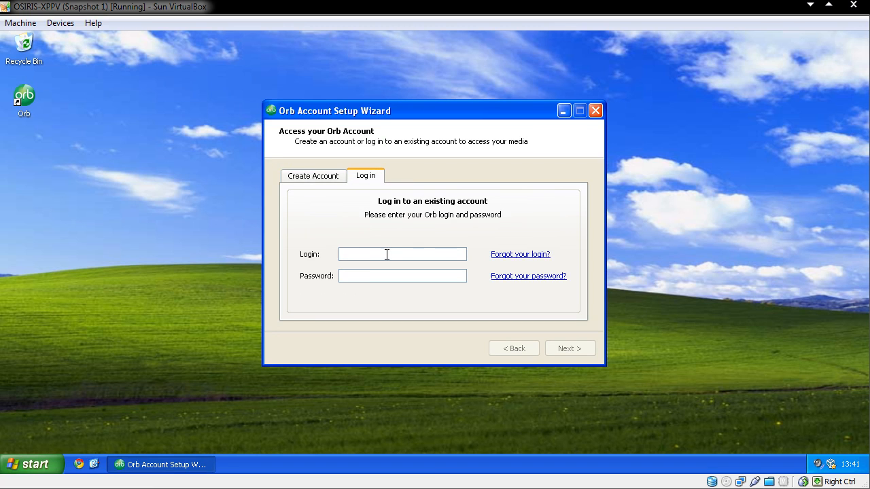
pyautogui.write('mobilephone2003')
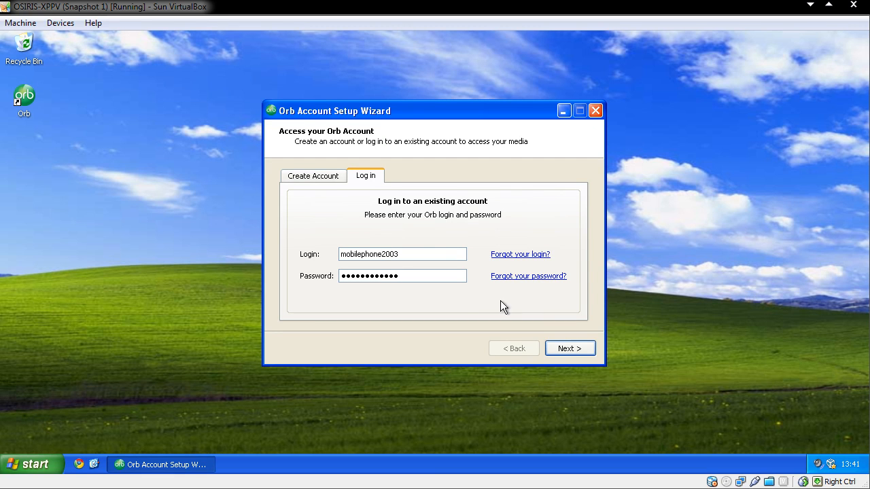
pyautogui.click(570, 348)
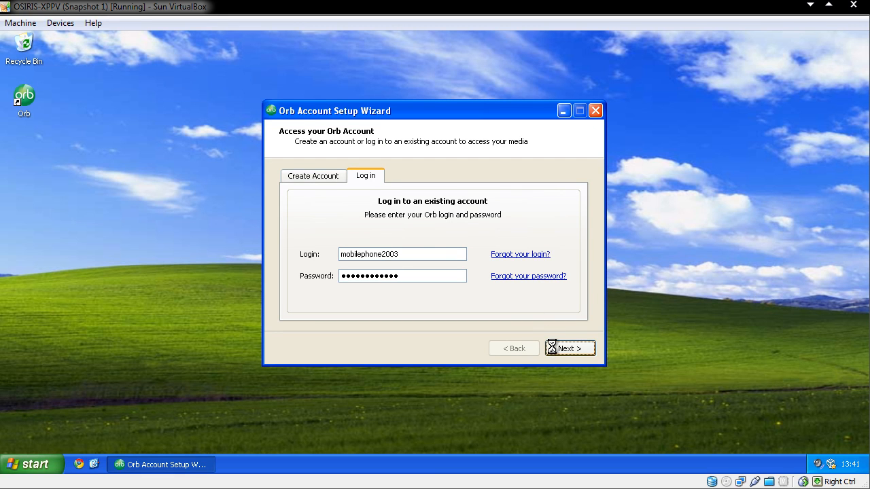
pyautogui.click(569, 348)
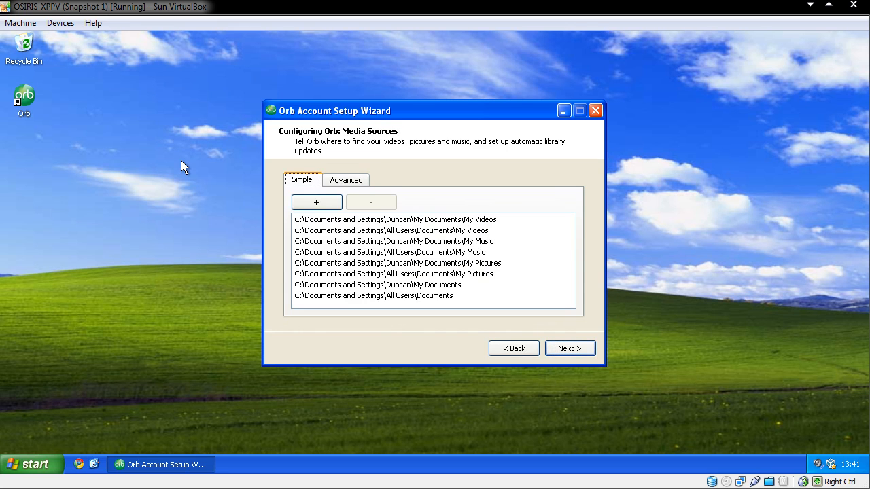
pyautogui.moveTo(188, 157)
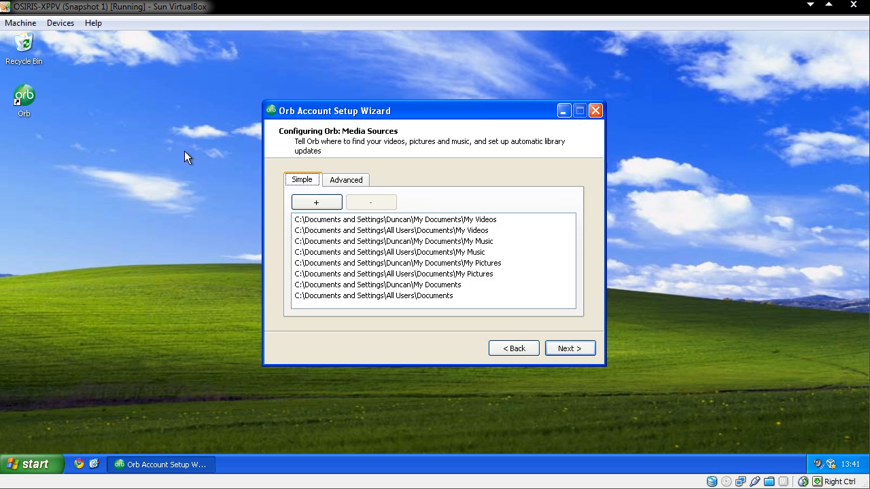
# Step: Accept the default media folders and close the Setup Complete screen
pyautogui.click(570, 348)
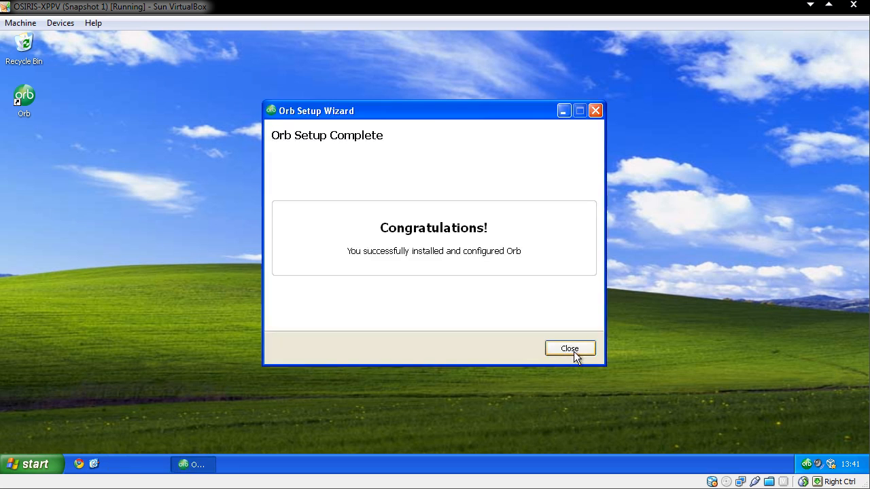
pyautogui.click(569, 348)
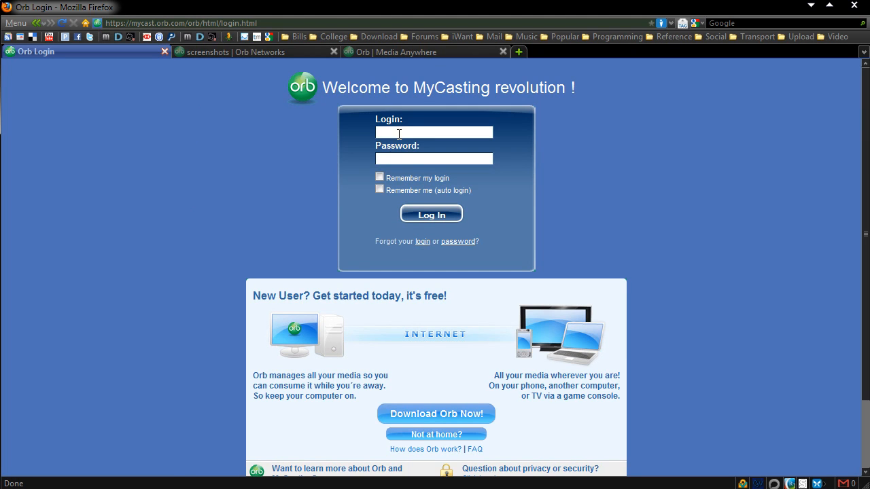
pyautogui.write('mobilephone2003')
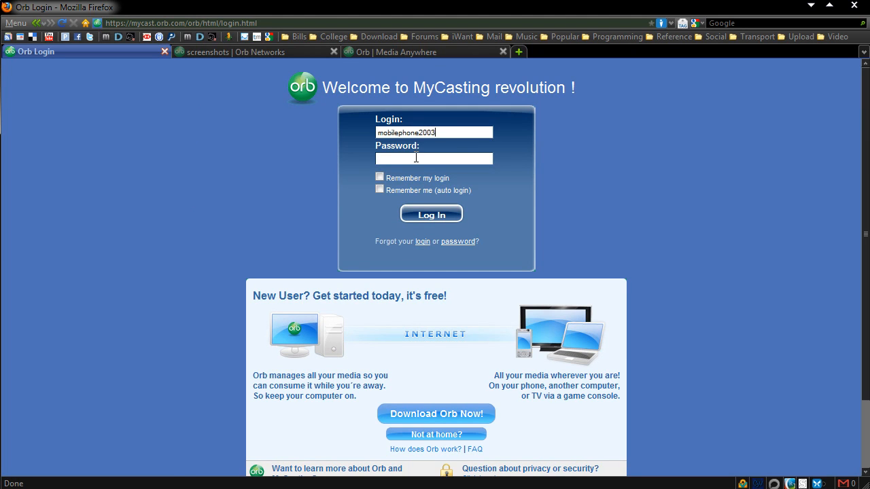
pyautogui.write('password')
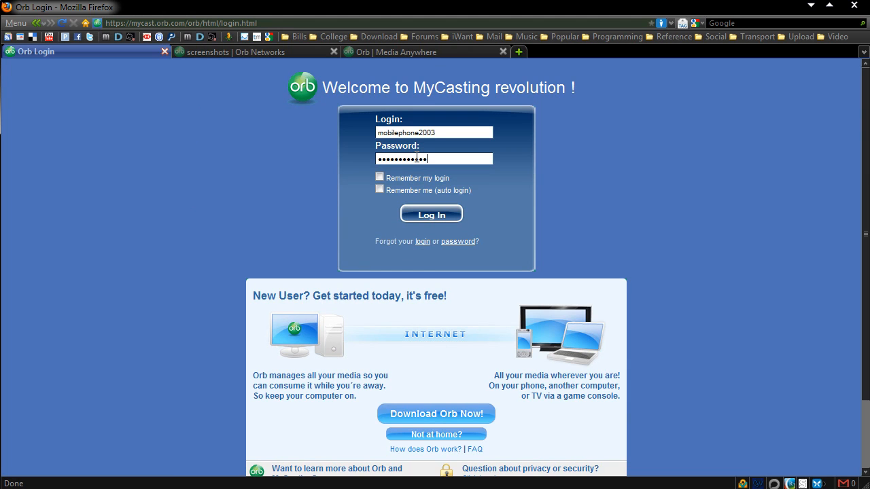
pyautogui.click(431, 213)
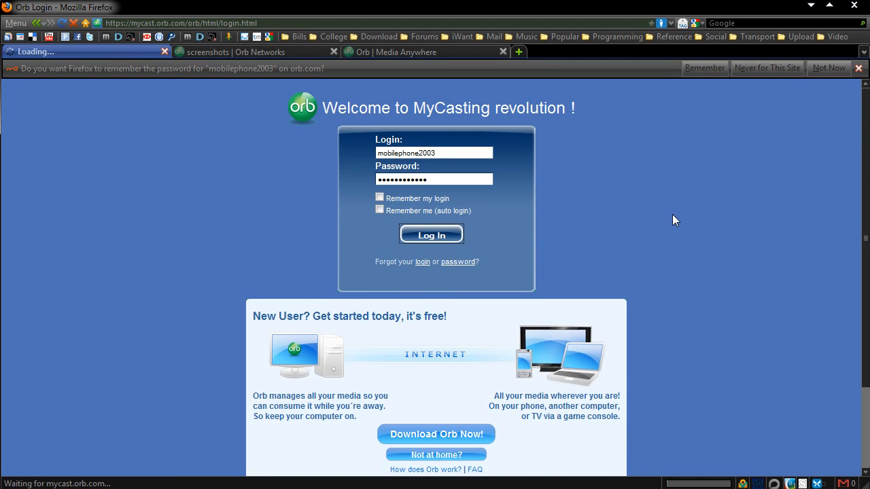
pyautogui.click(432, 235)
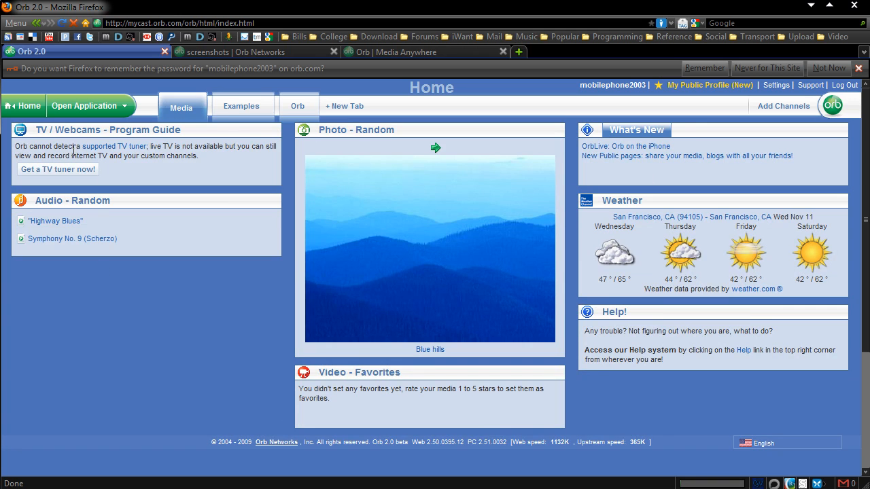
pyautogui.click(84, 106)
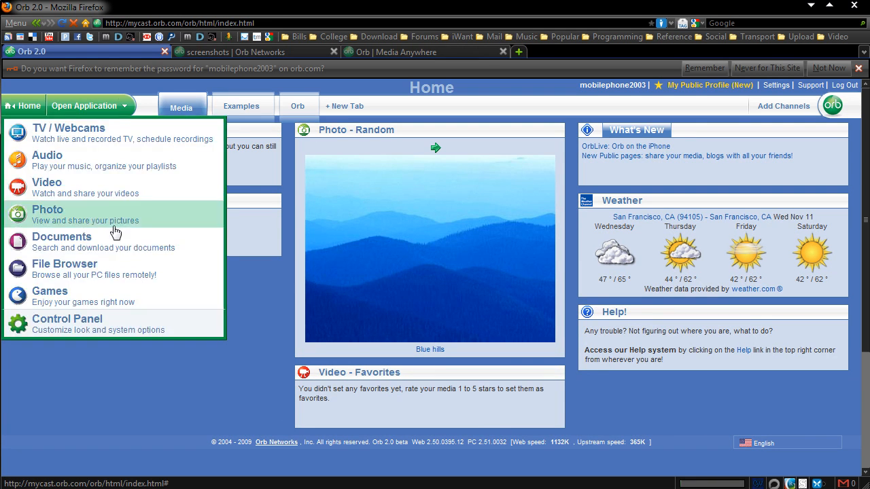
pyautogui.moveTo(81, 134)
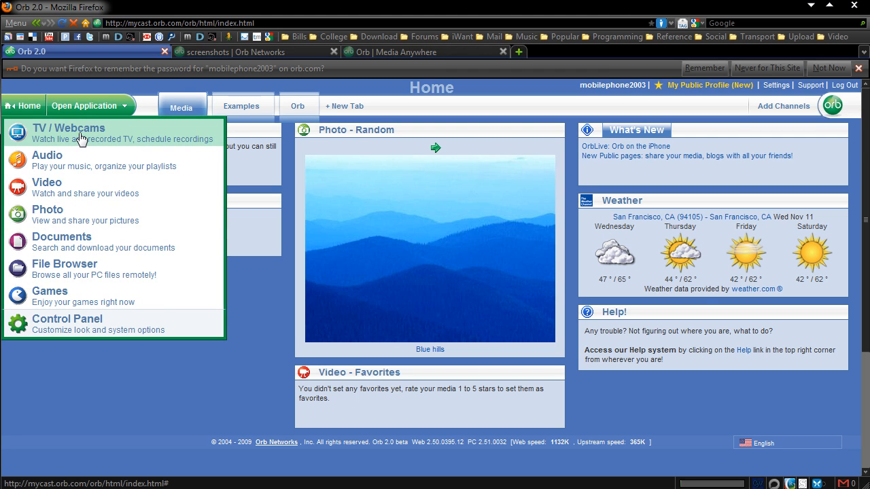
pyautogui.moveTo(110, 141)
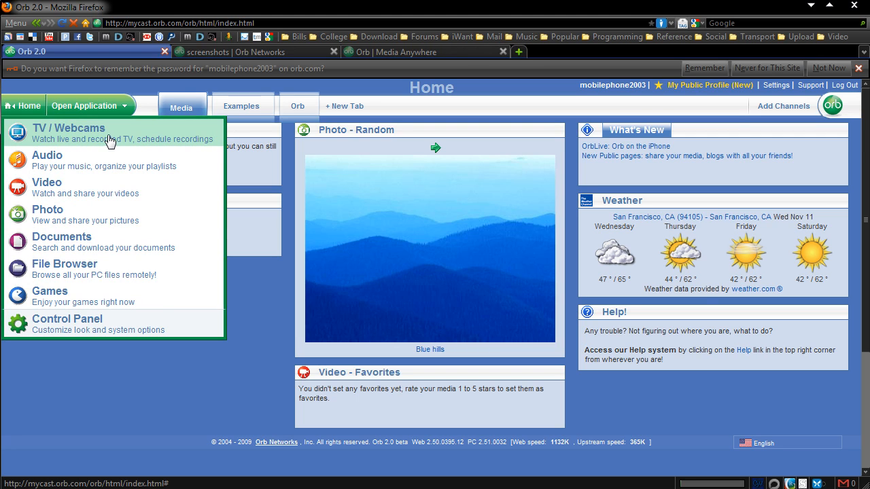
pyautogui.moveTo(73, 269)
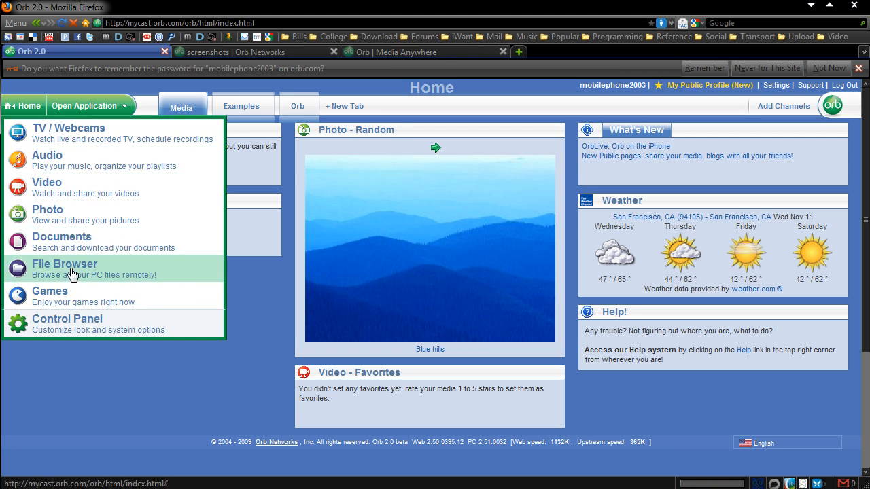
pyautogui.moveTo(70, 302)
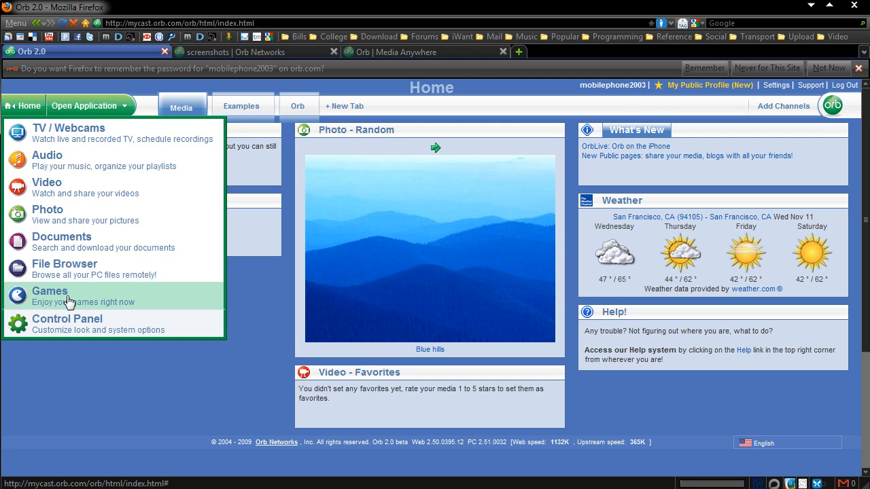
pyautogui.click(119, 409)
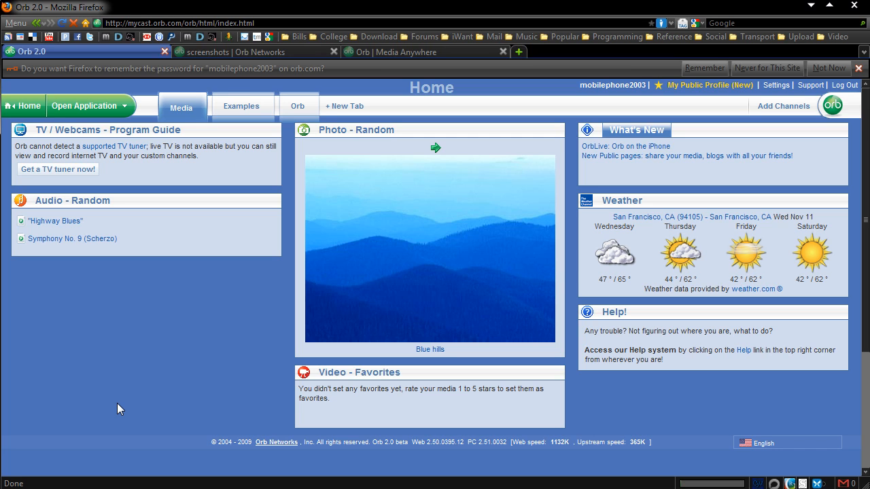
# Step: Scroll through the Orb screenshots page down to the TV User Interface section
pyautogui.click(251, 52)
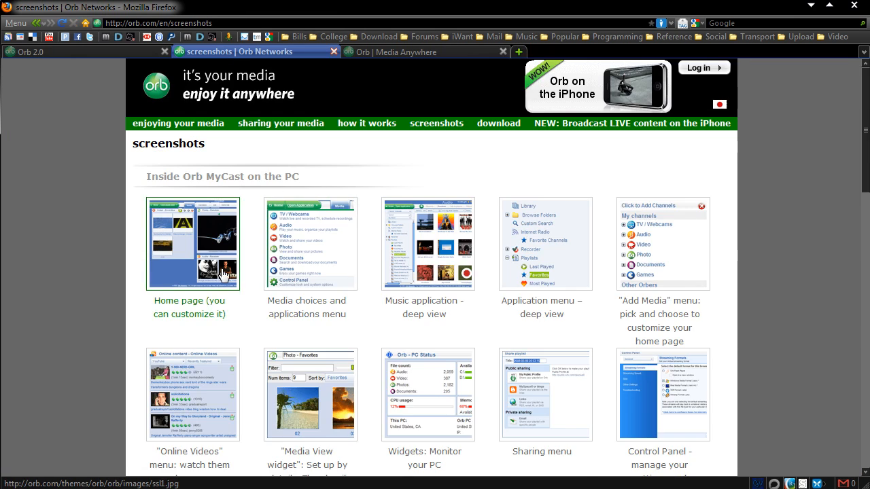
pyautogui.scroll(-3)
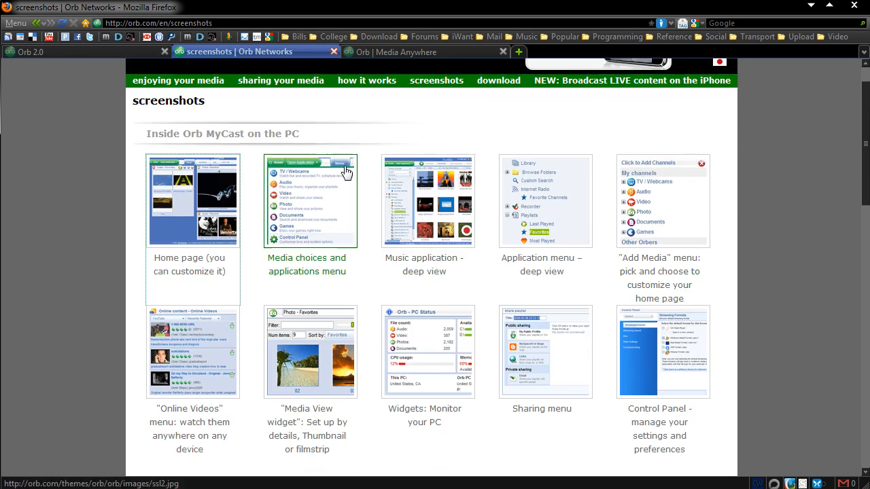
pyautogui.scroll(-3)
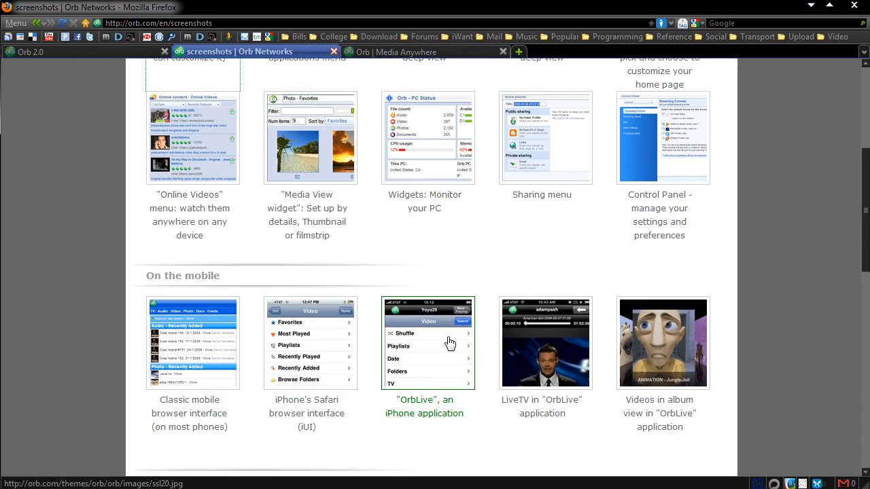
pyautogui.scroll(-3)
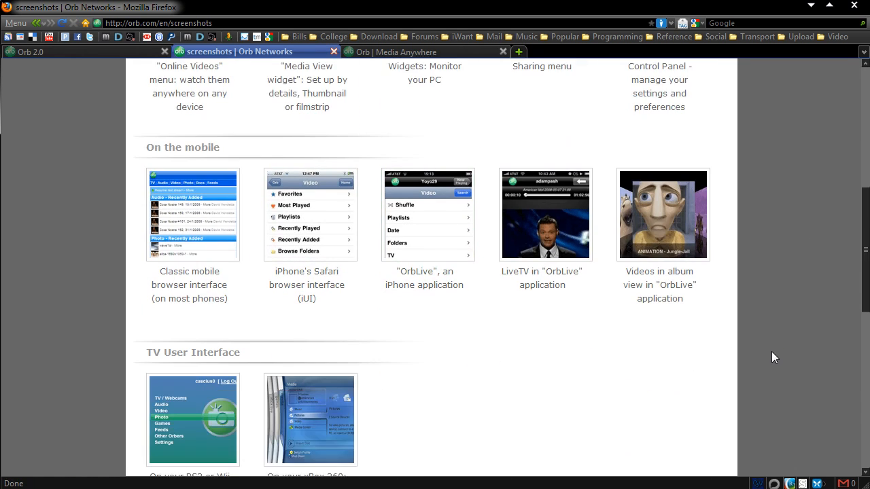
pyautogui.scroll(-3)
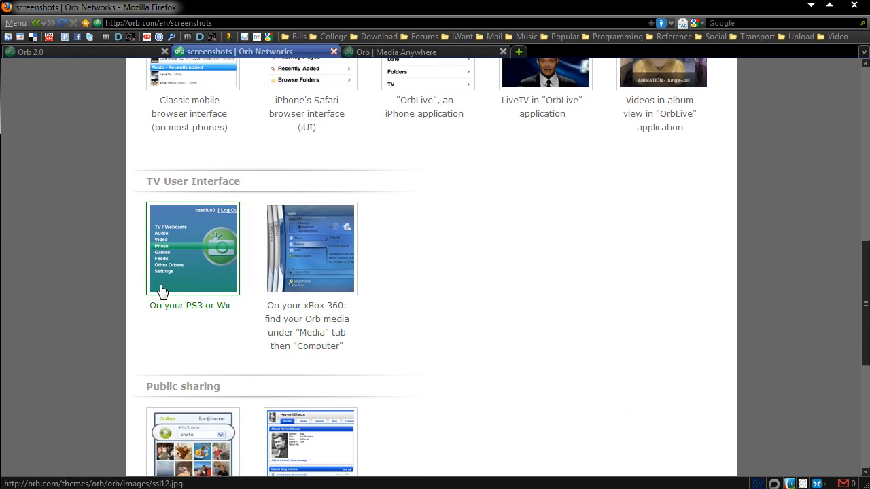
pyautogui.moveTo(316, 315)
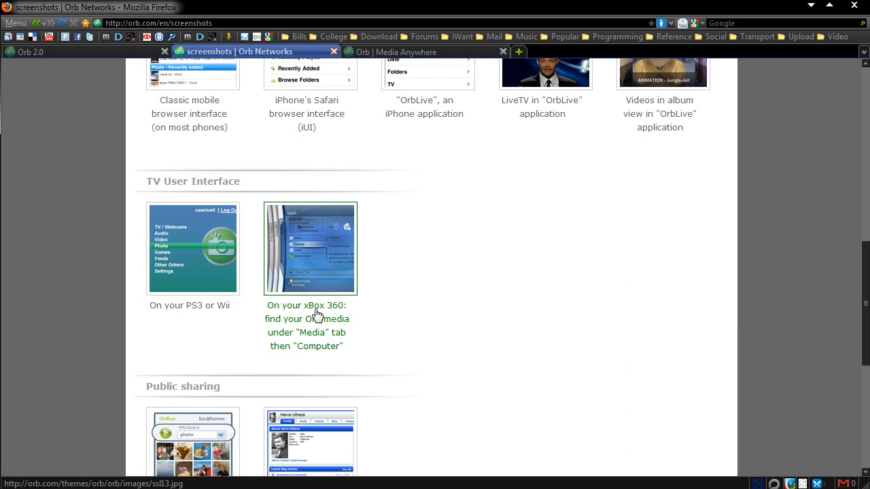
pyautogui.moveTo(442, 325)
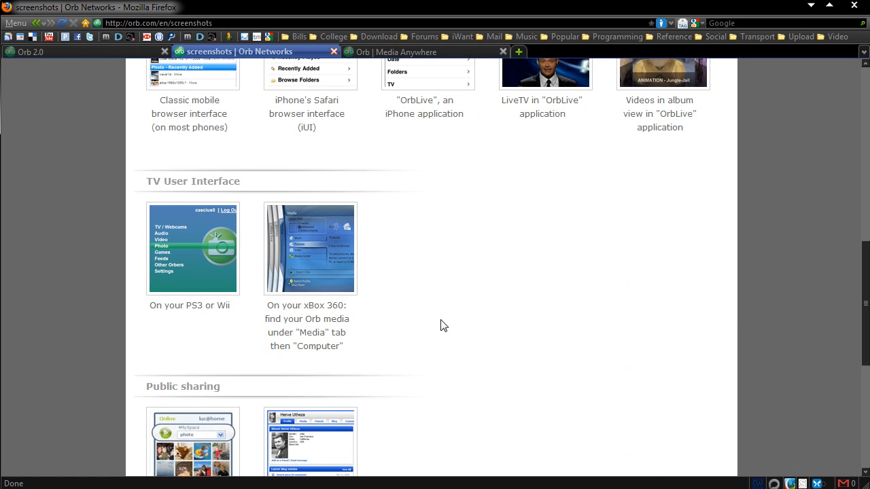
pyautogui.scroll(-3)
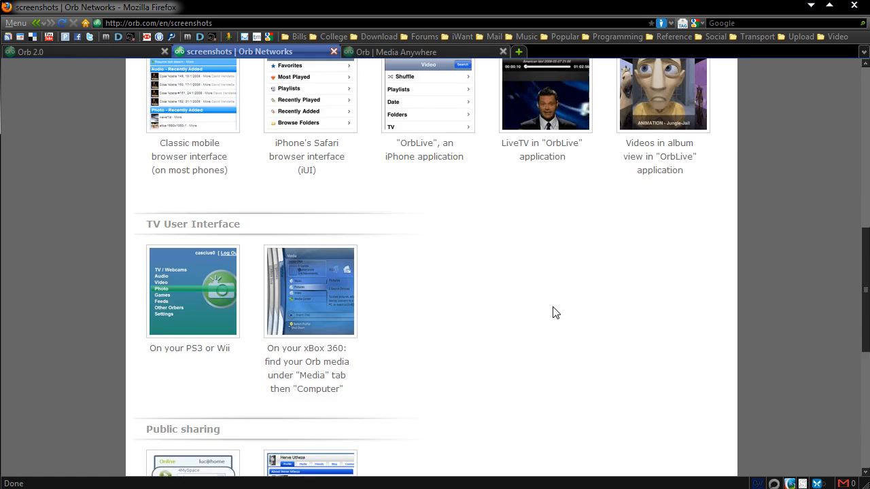
# Step: Switch to the 'Orb | Media Anywhere' Download Orb page
pyautogui.click(408, 51)
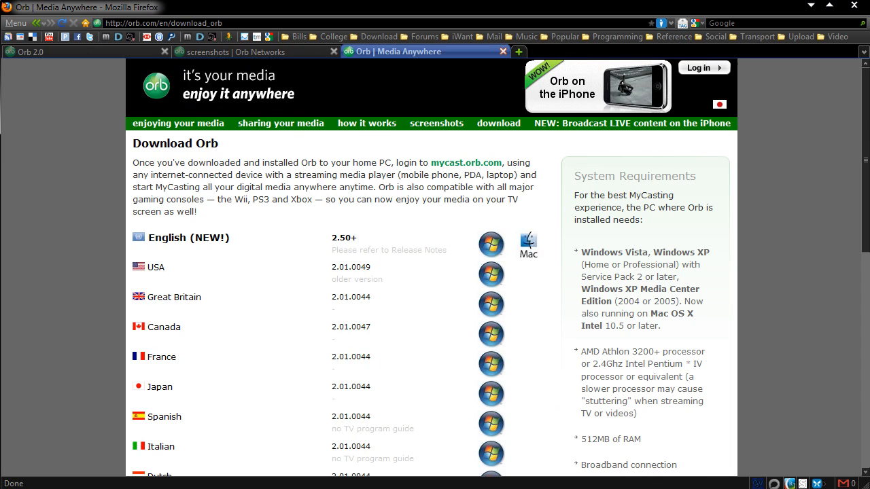
pyautogui.moveTo(305, 210)
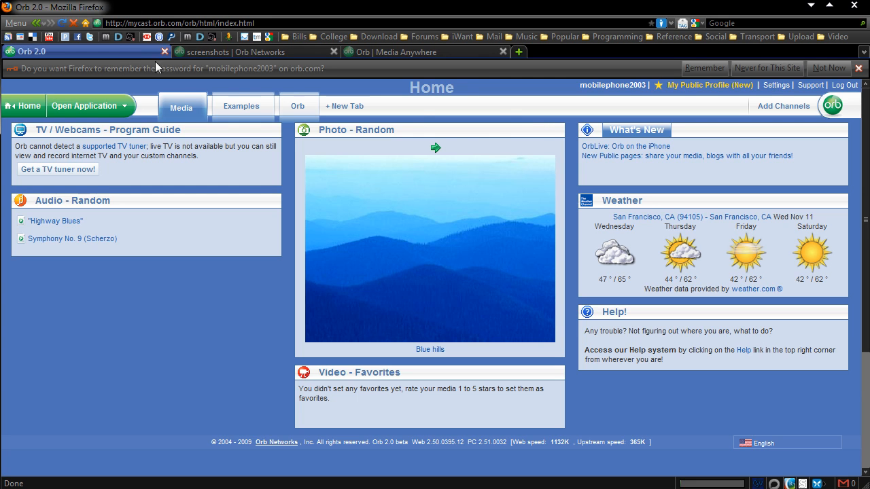
pyautogui.click(408, 51)
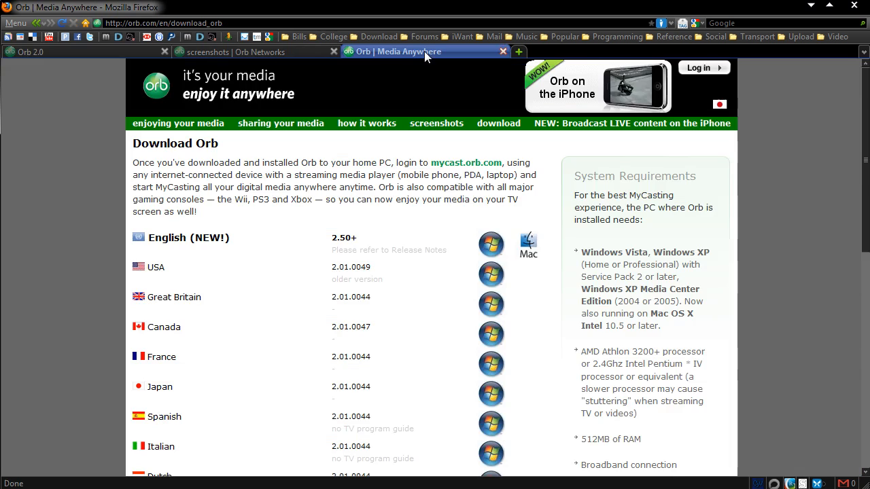